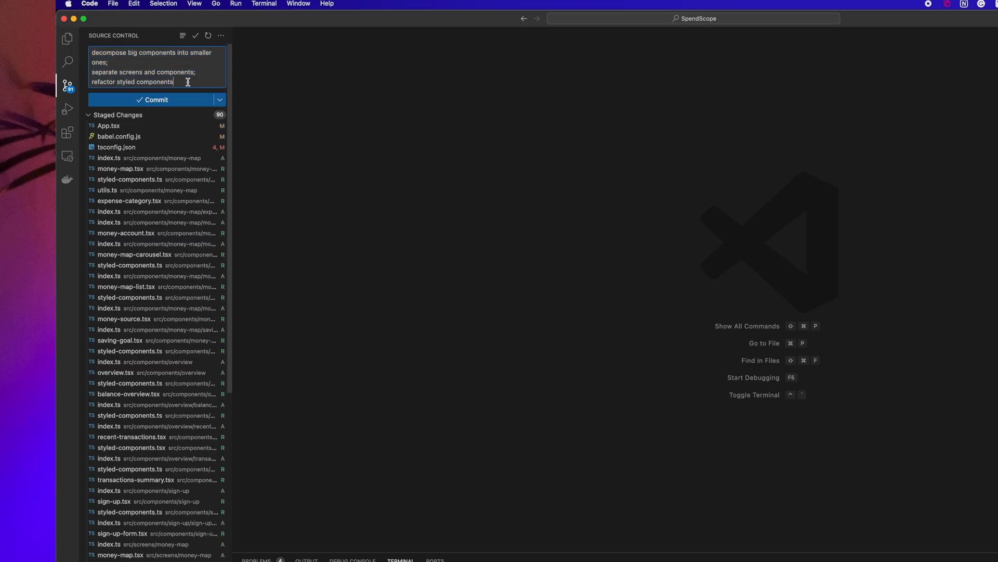
mouse_move(183, 103)
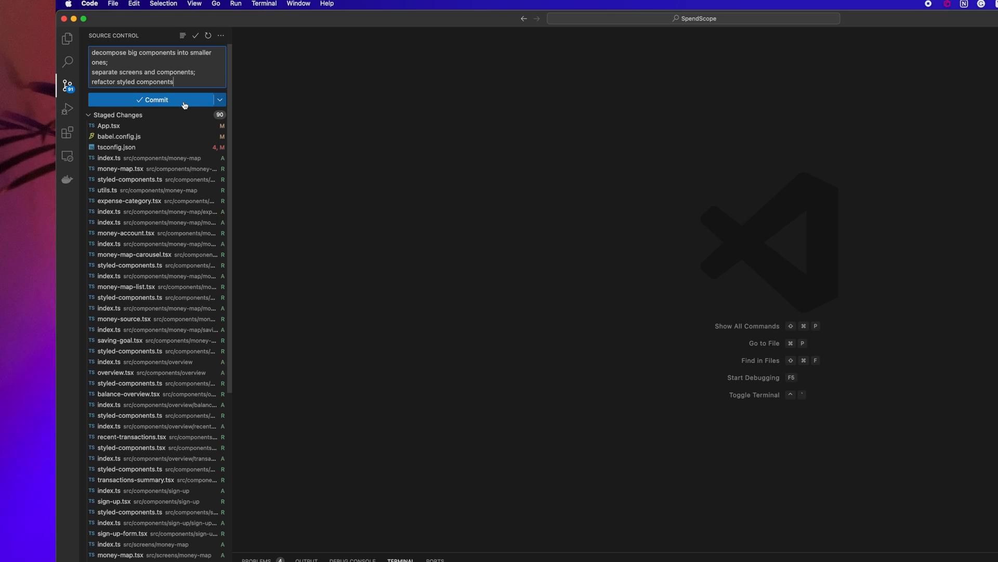